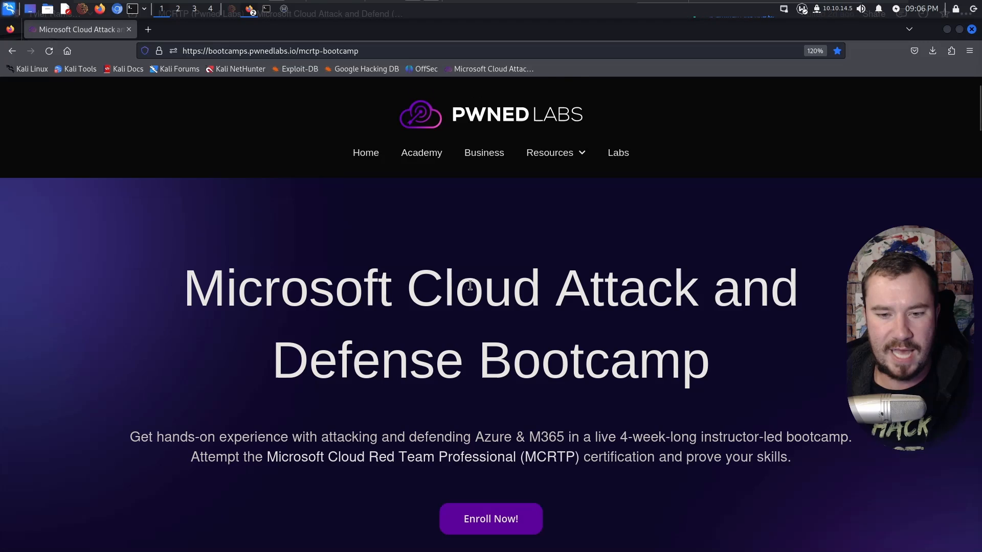
Select the phrase 'hands-on experience' in the bootcamp's introductory description.
scroll("down", 3)
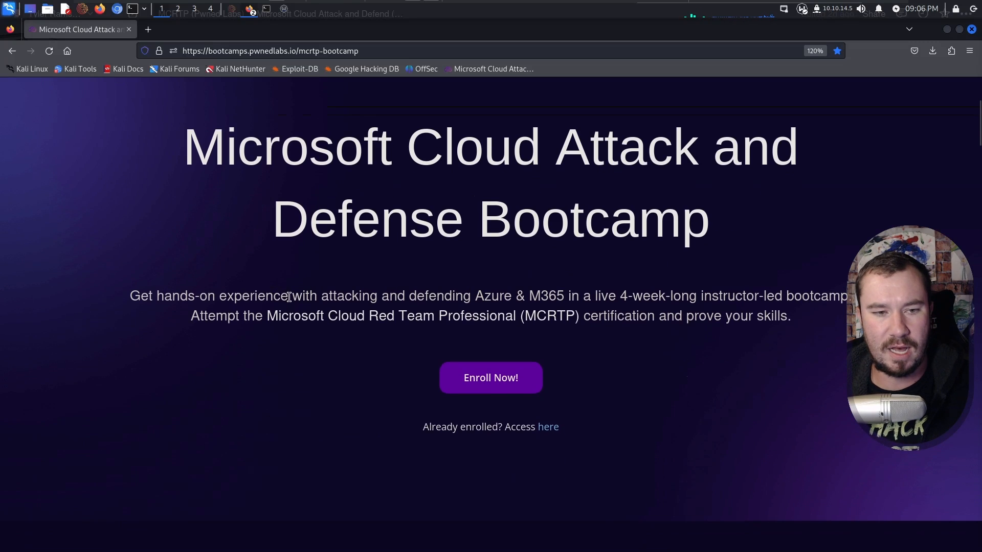
double_click(200, 295)
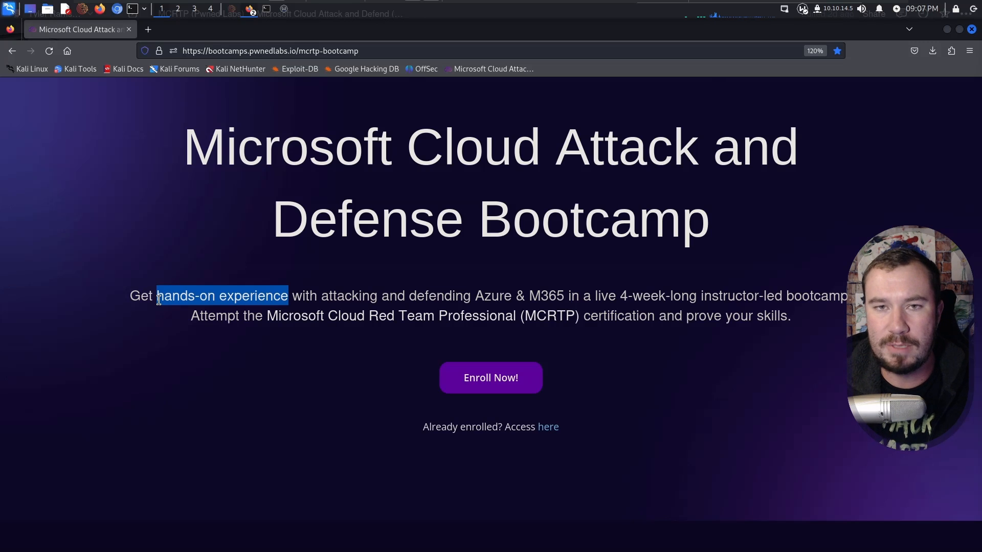
Scroll to the Bootcamp Overview section where '4-week bootcamp' is mentioned.
scroll("down", 3)
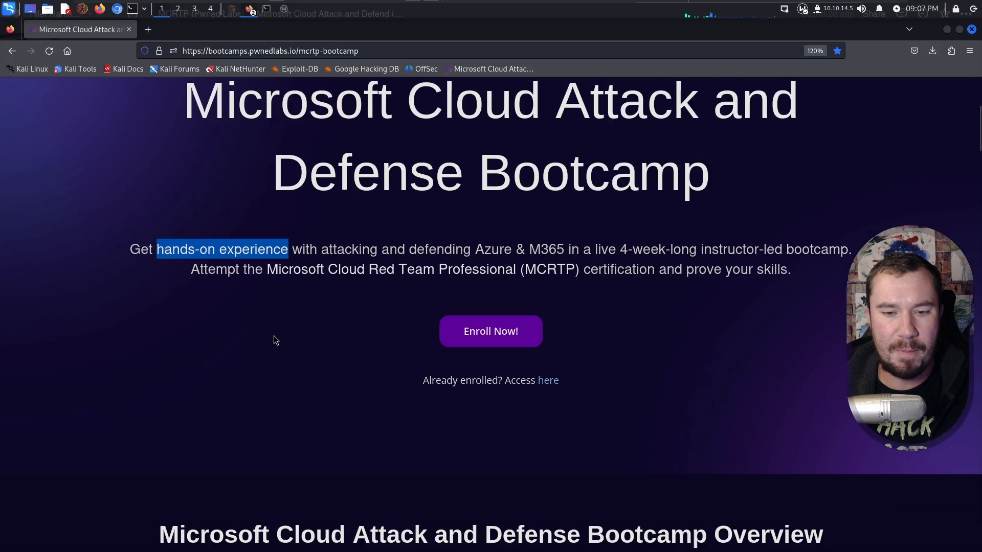
scroll("down", 3)
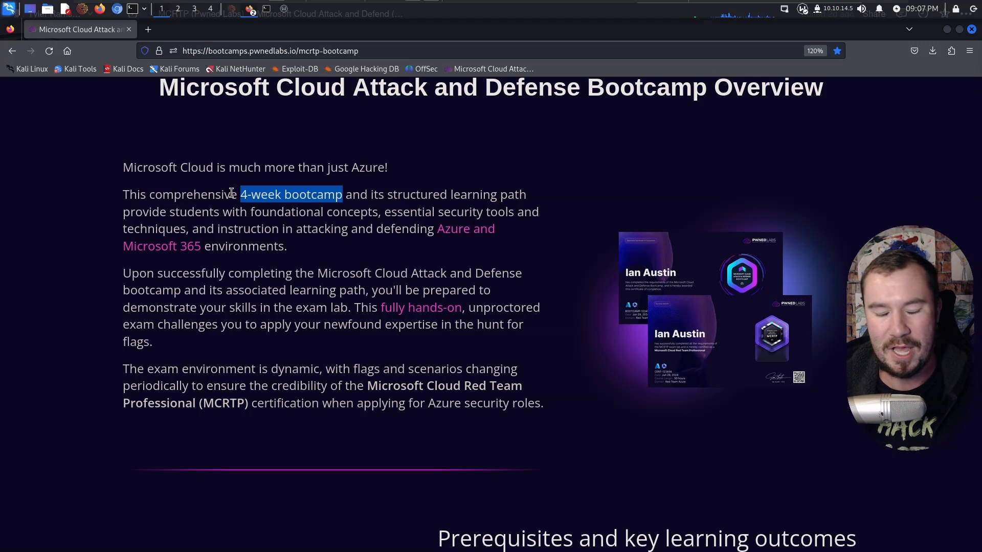
mouse_move(369, 266)
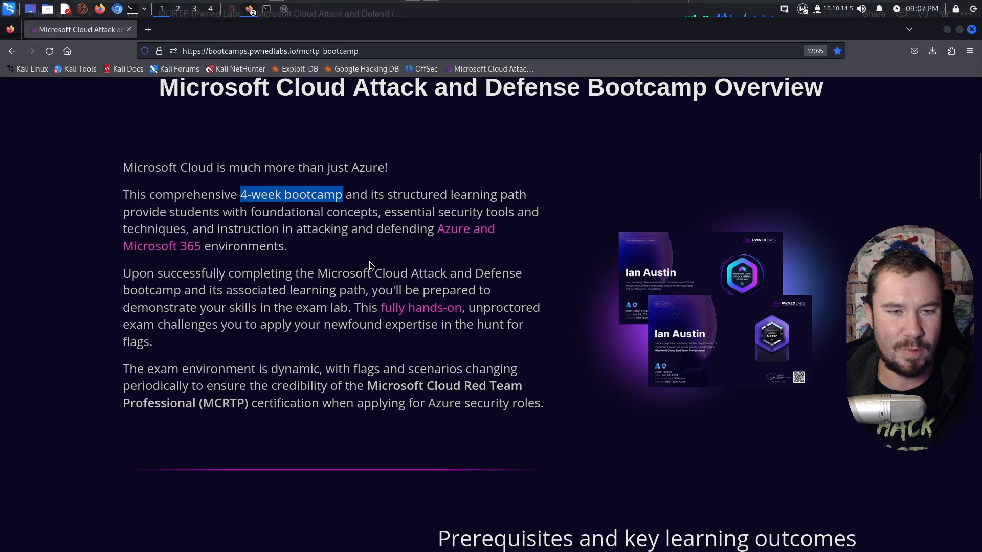
scroll("down", 3)
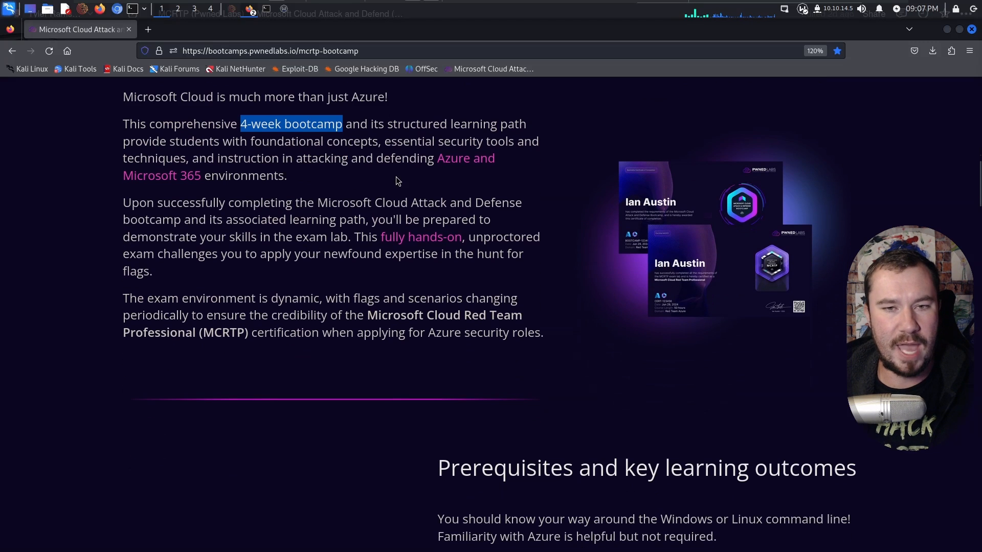
Select 'Azure resources' and 'purple teaming' in the key learning outcomes list.
scroll("down", 3)
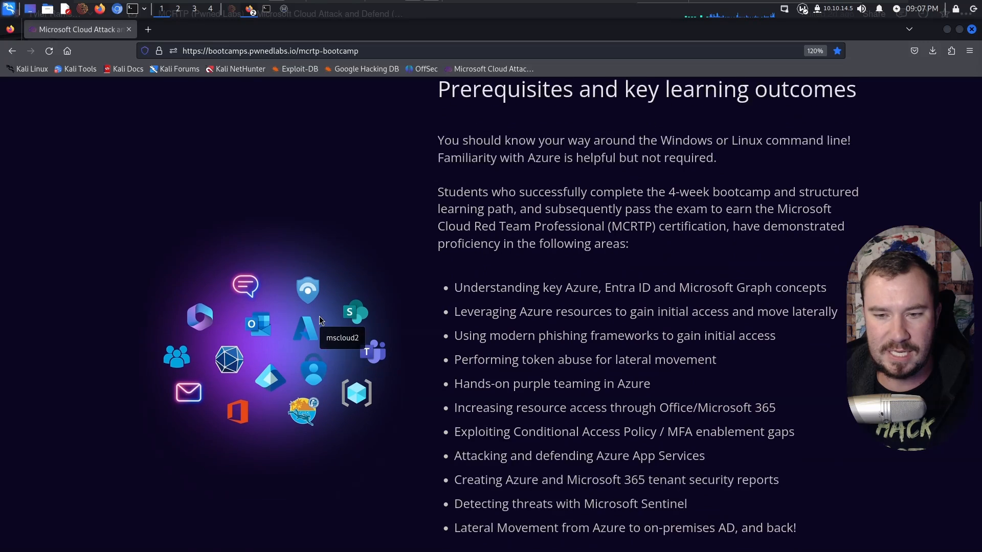
scroll("down", 3)
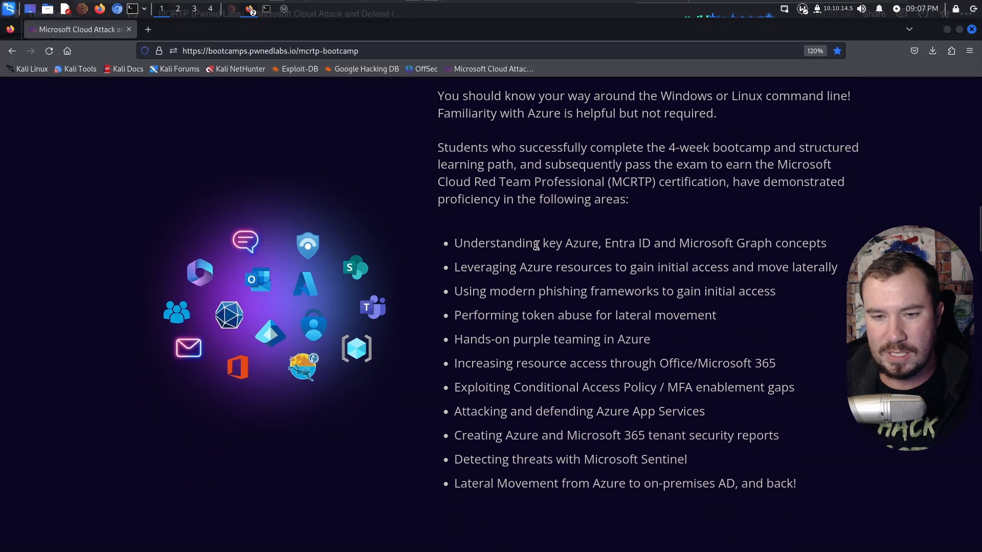
mouse_move(726, 243)
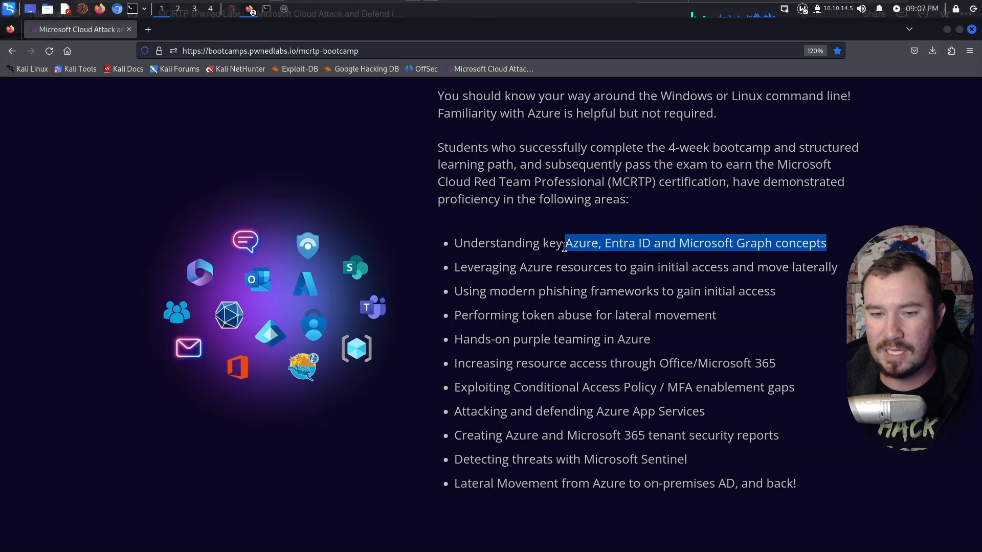
double_click(567, 266)
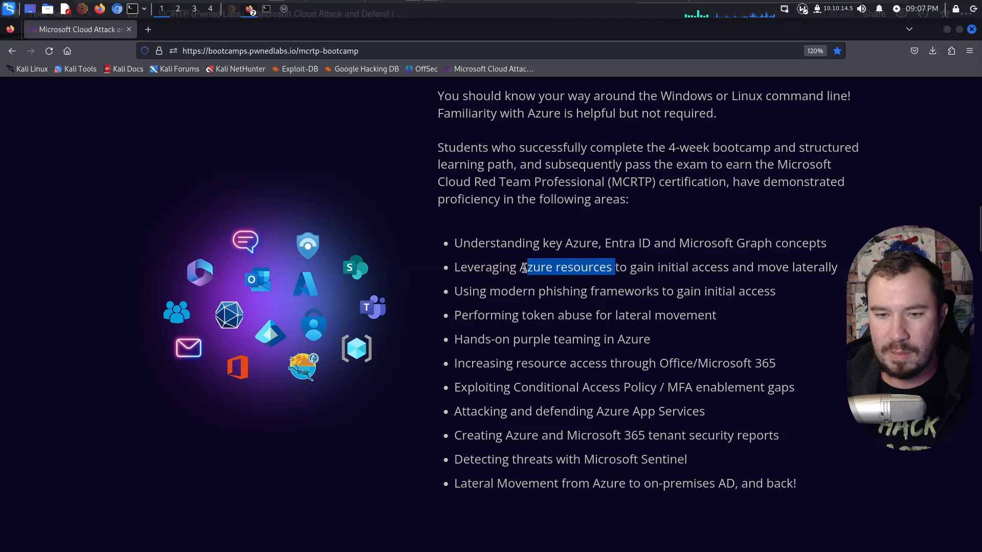
scroll("down", 3)
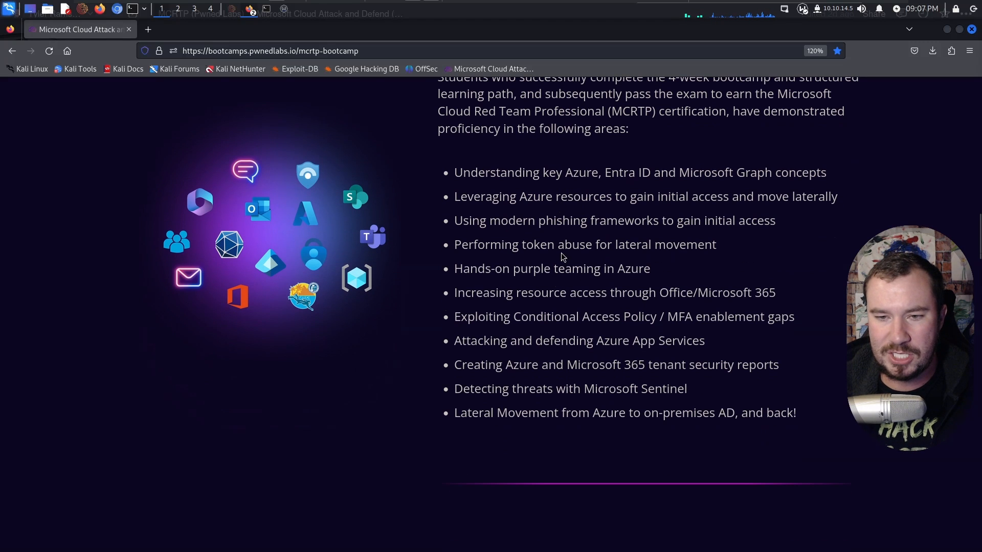
double_click(546, 268)
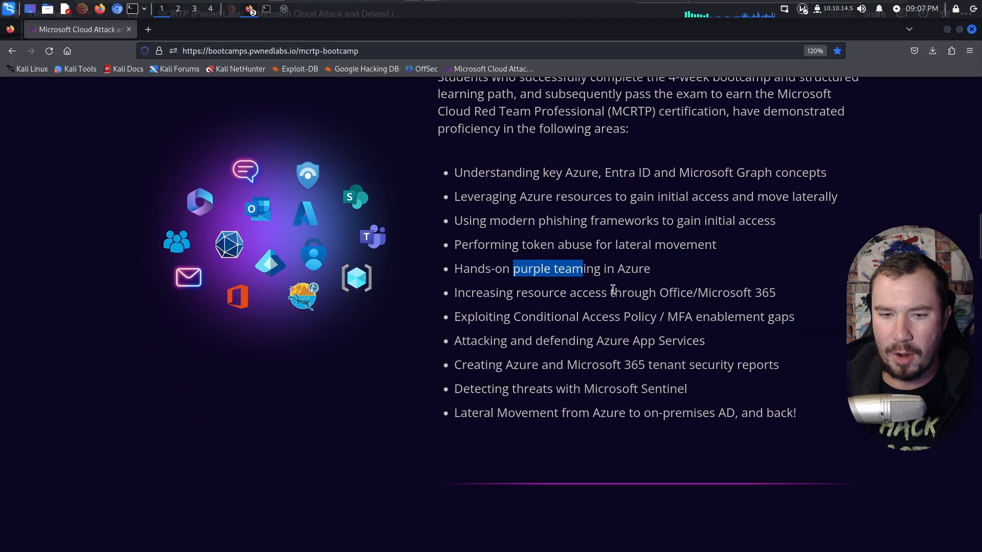
Scroll past the certification skills list to the Azure & M365 security learning path section.
scroll("down", 3)
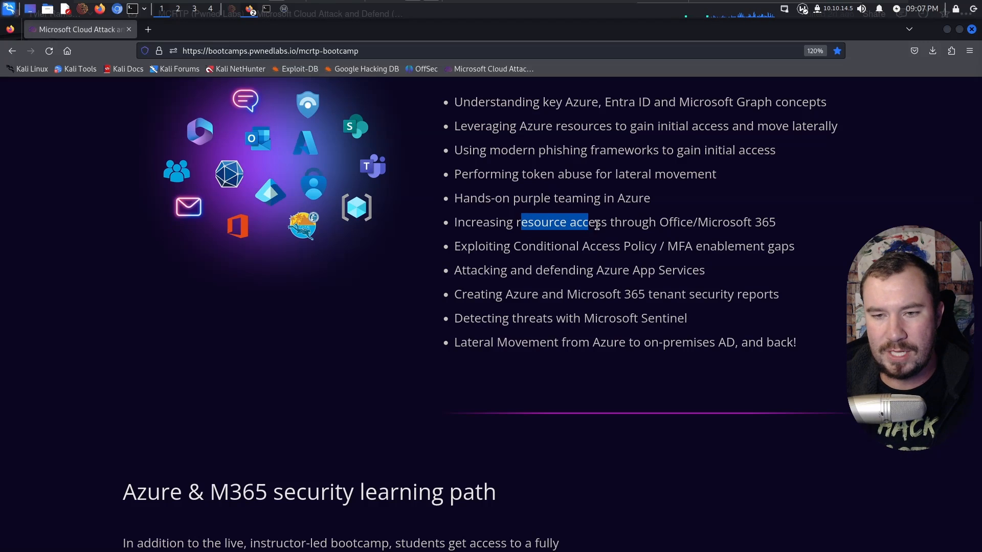
scroll("down", 3)
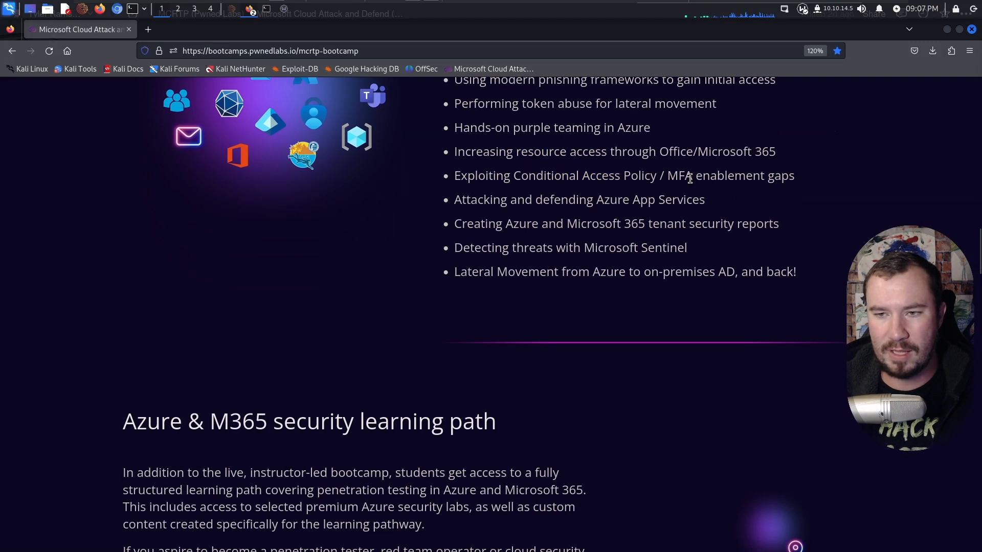
scroll("down", 3)
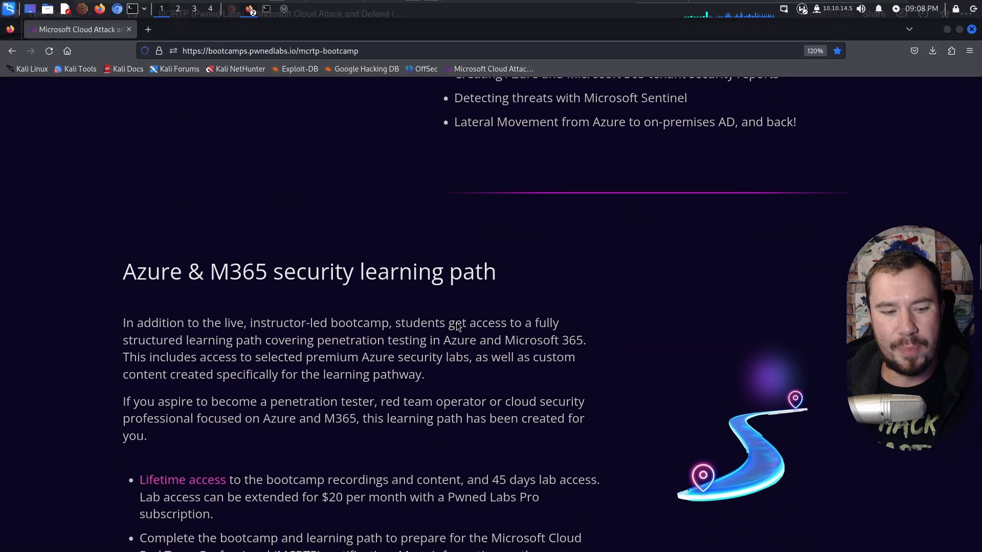
Scroll through the learning path details on lifetime recordings and 45 days of lab access.
scroll("down", 3)
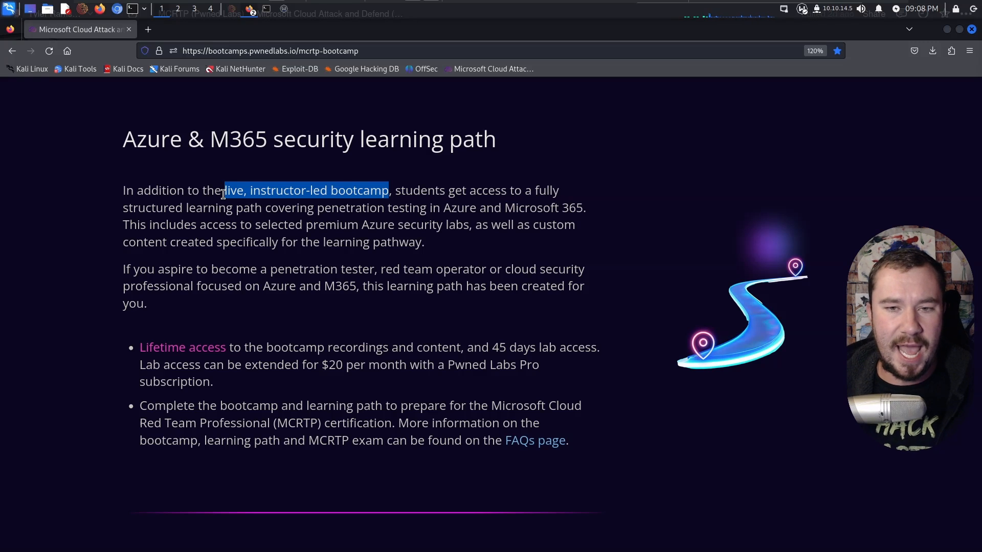
scroll("down", 3)
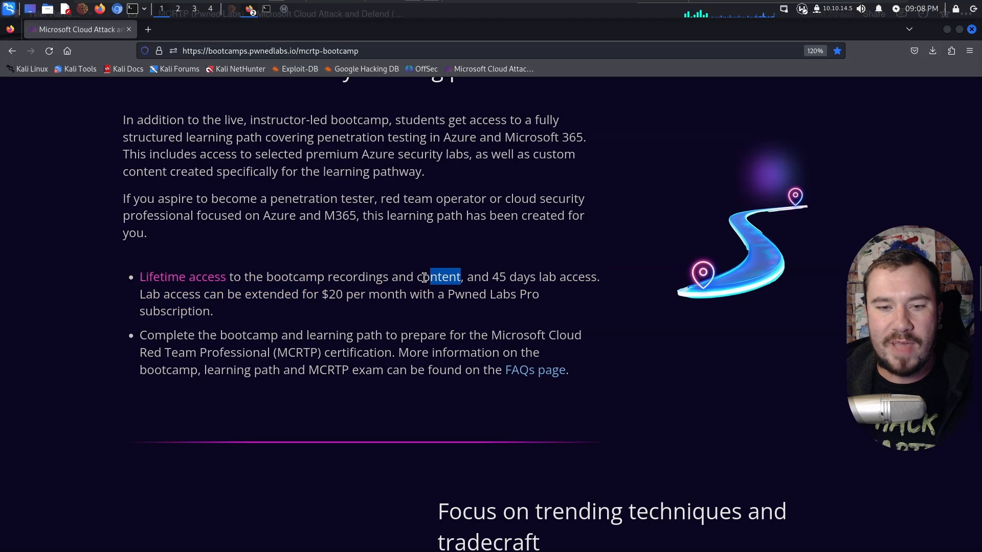
Select '45 days lab access', then scroll to the trending techniques section on Storm-0558 and APT-29.
double_click(437, 277)
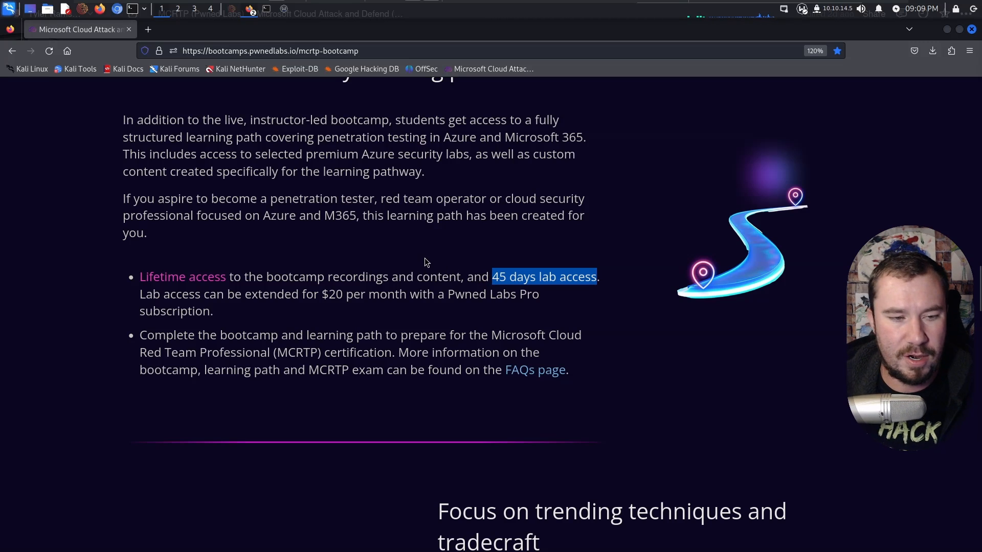
scroll("down", 3)
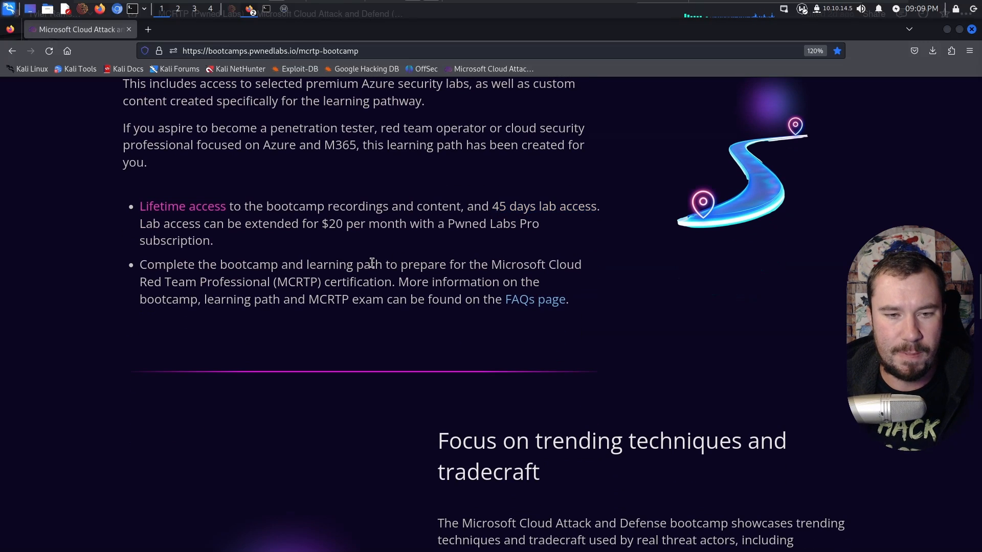
mouse_move(456, 266)
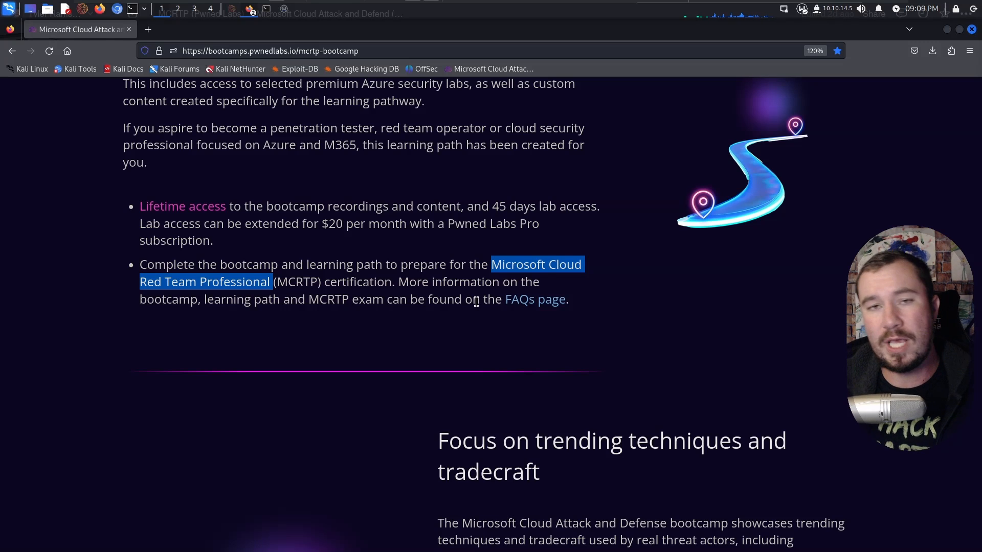
mouse_move(487, 330)
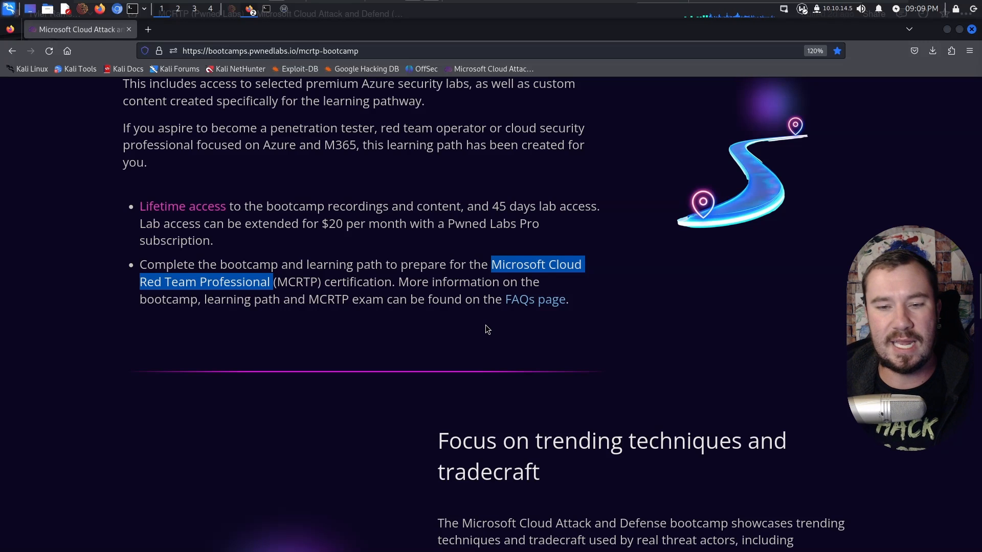
scroll("down", 3)
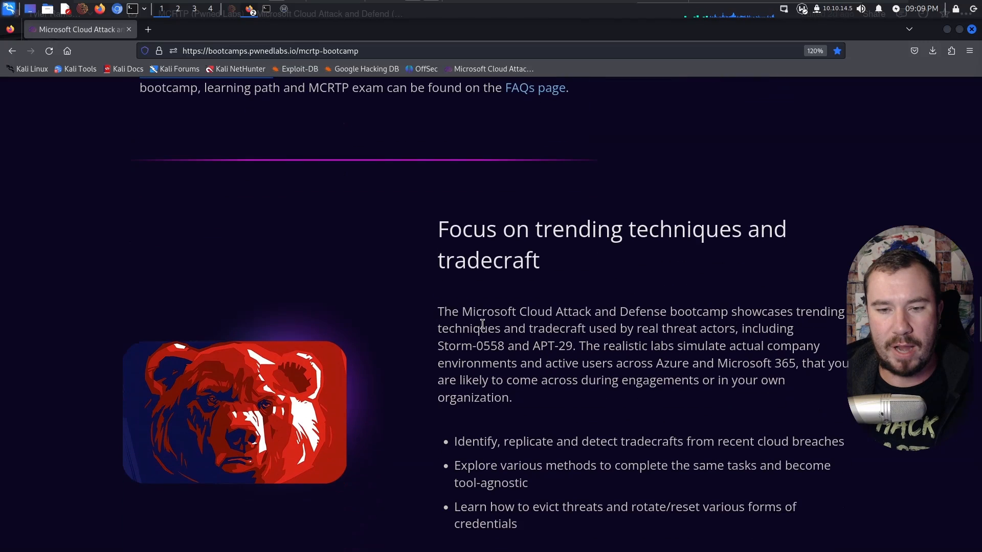
Scroll through the trainer bio to the November 2024 live session schedule.
scroll("down", 3)
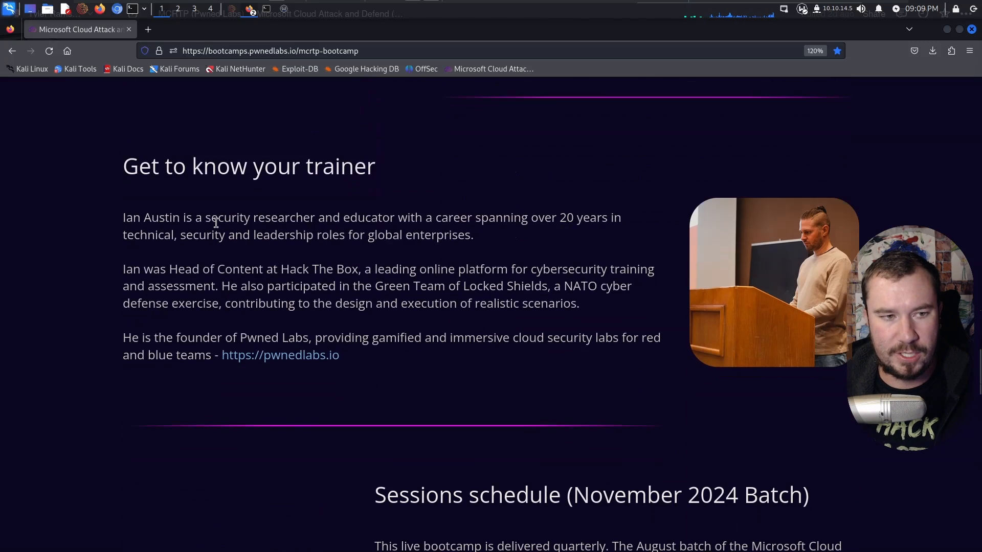
mouse_move(406, 212)
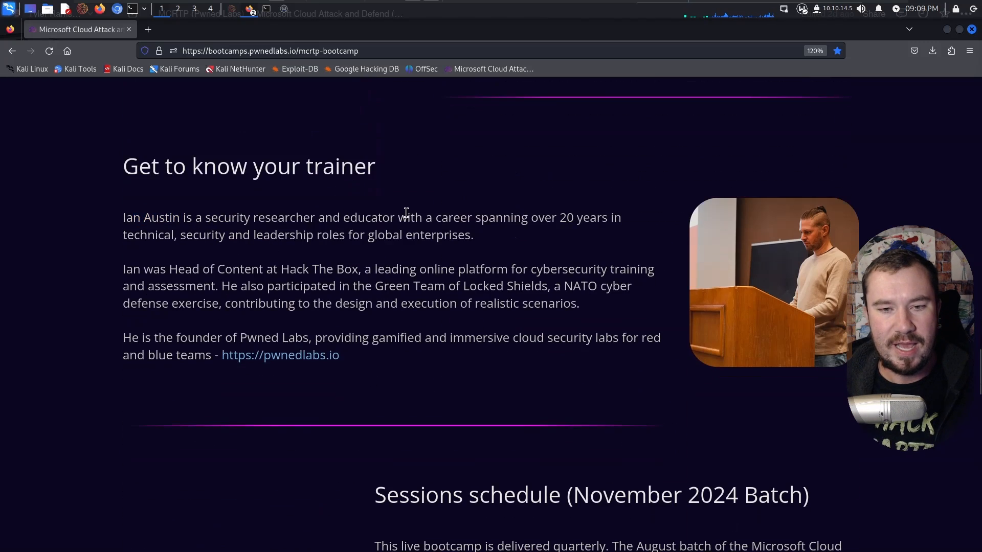
mouse_move(353, 269)
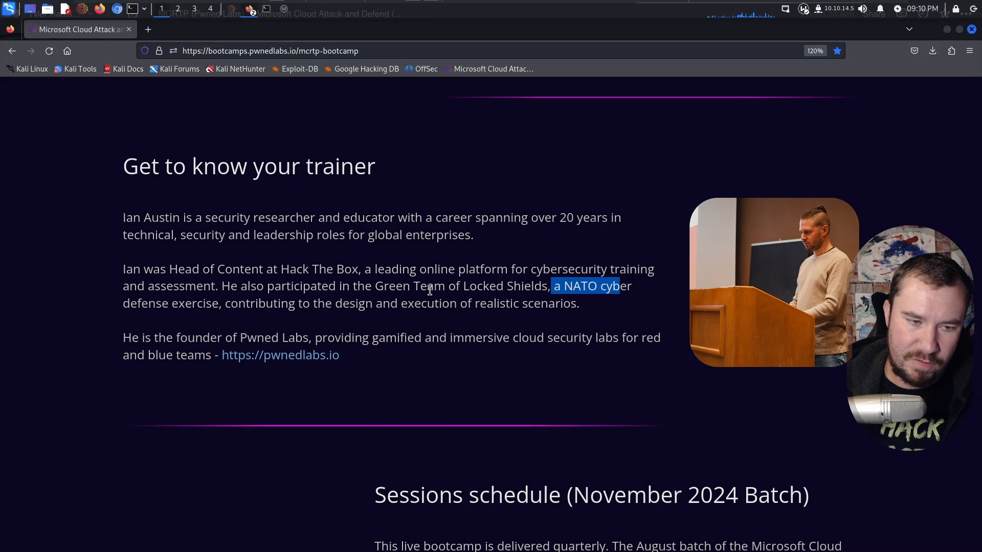
scroll("down", 3)
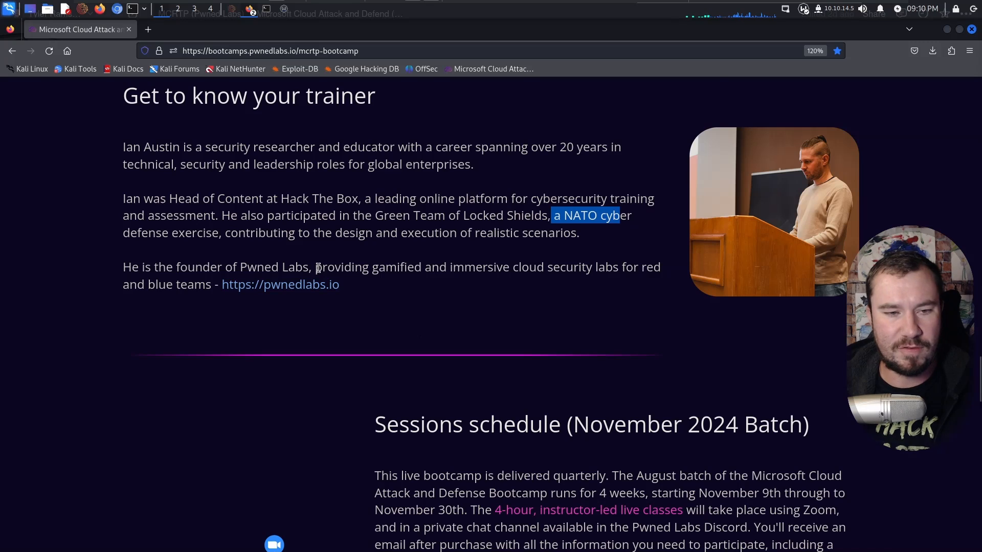
scroll("down", 3)
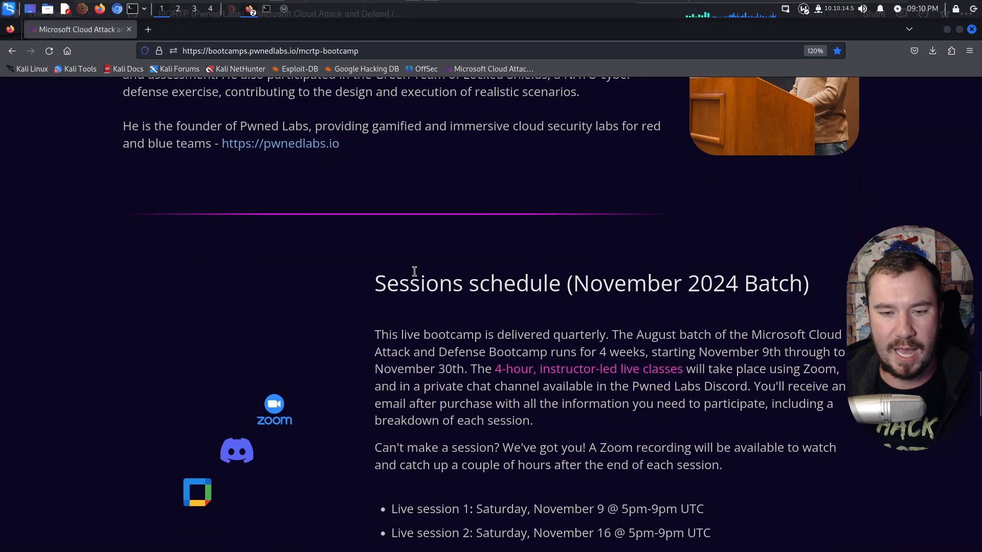
scroll("down", 3)
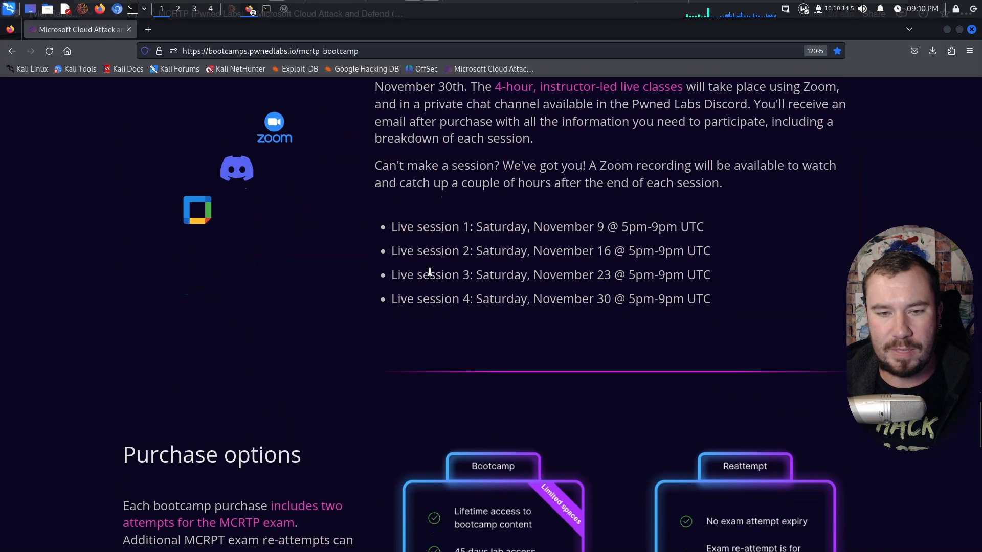
Select the November 9 session date, then scroll down to the purchase options.
scroll("up", 3)
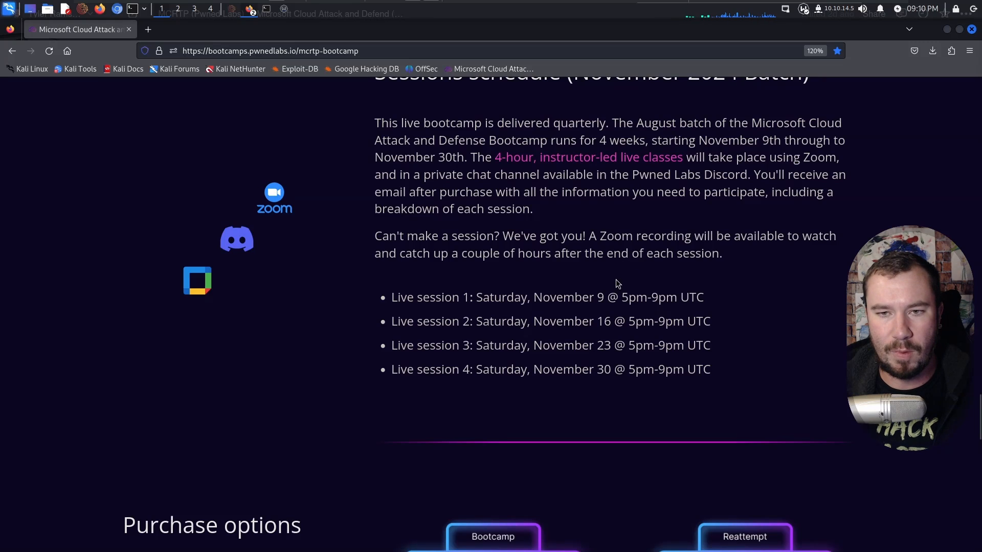
double_click(562, 296)
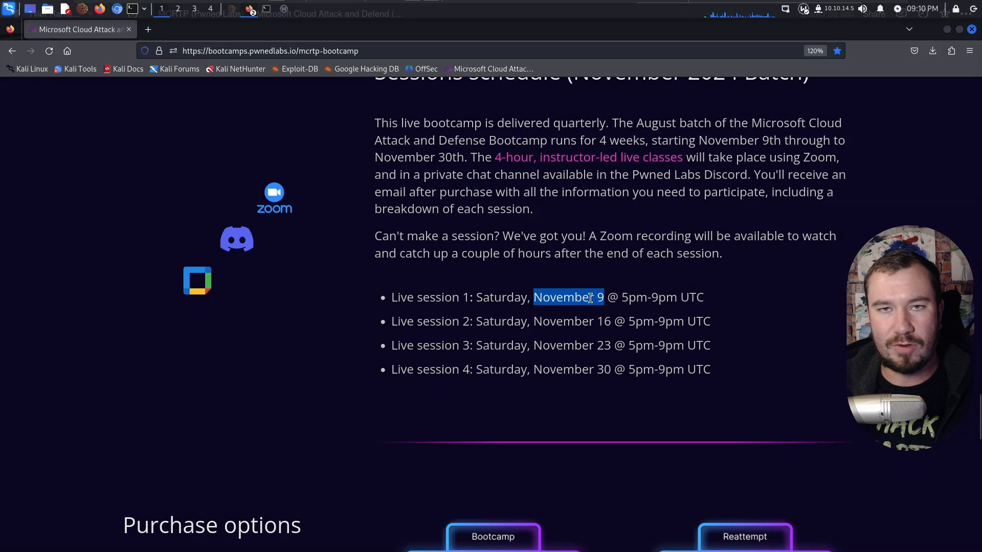
scroll("down", 3)
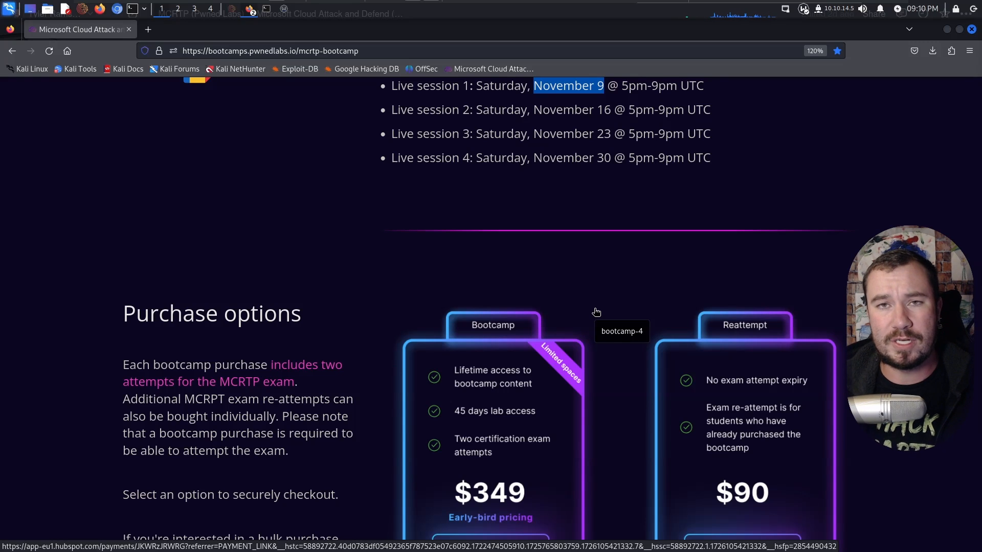
Scroll until the $349 Bootcamp and $90 Reattempt cards with Enroll now and Buy buttons are fully visible.
scroll("down", 3)
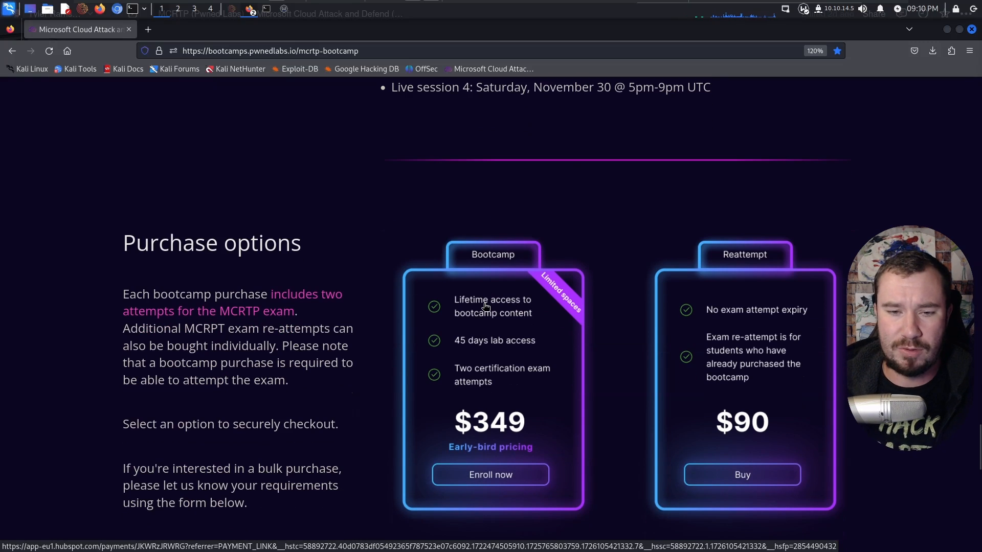
scroll("down", 3)
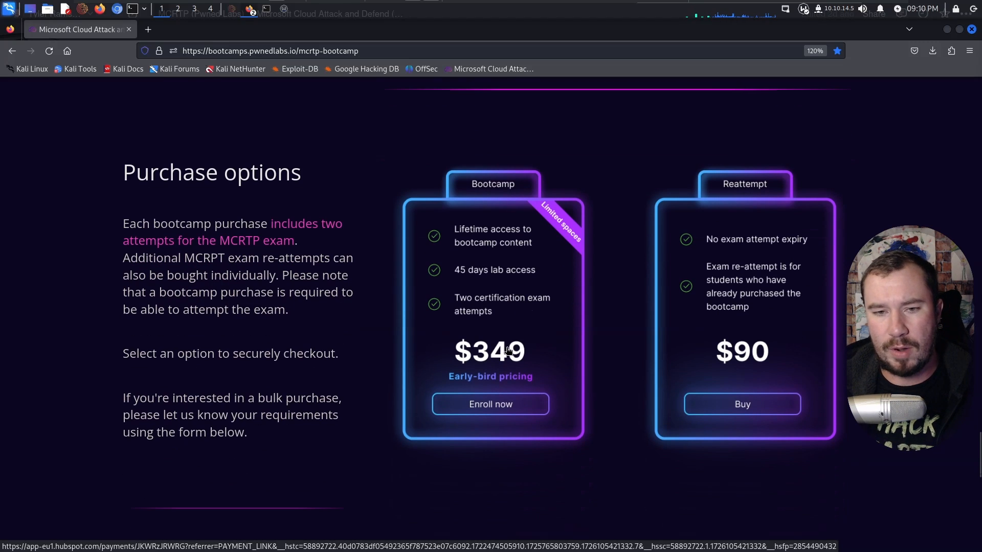
mouse_move(500, 253)
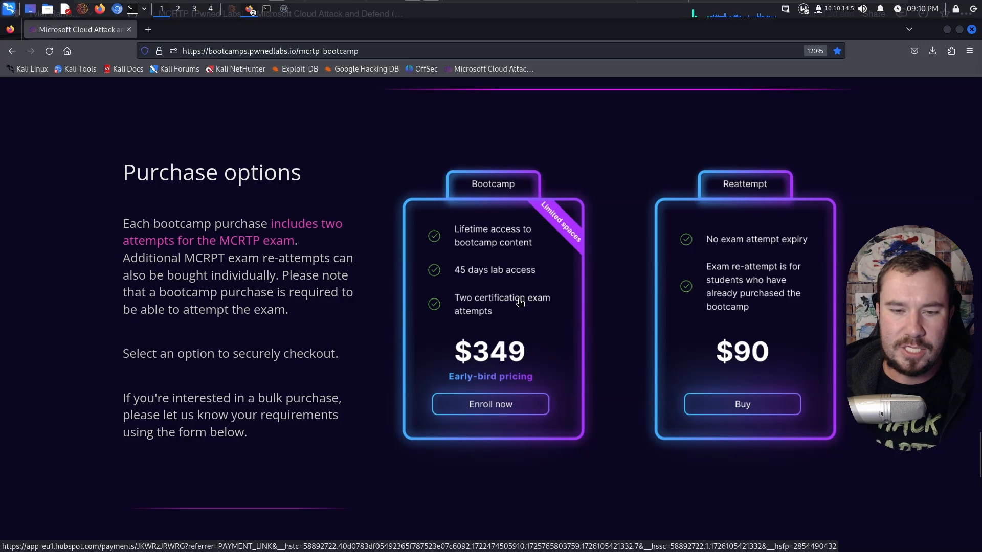
mouse_move(746, 260)
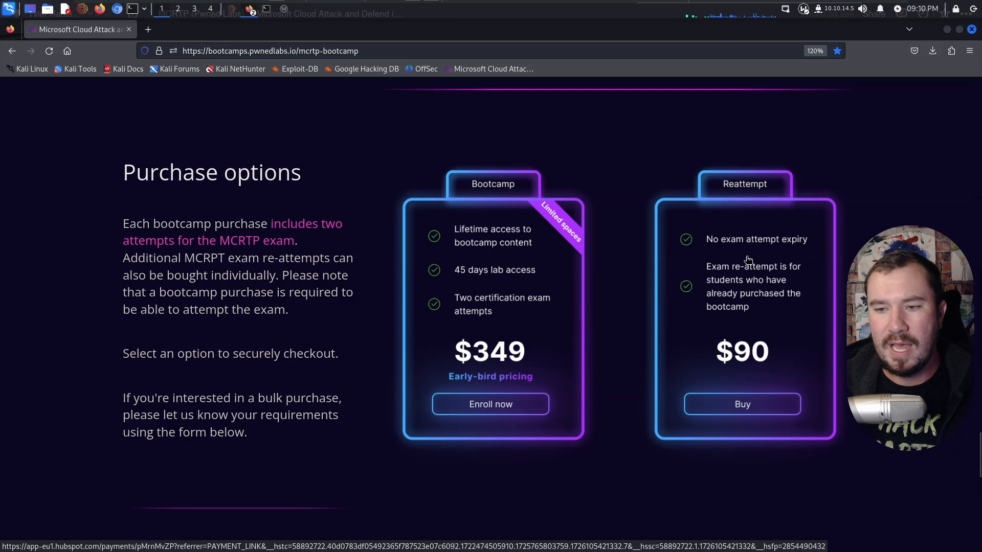
mouse_move(719, 358)
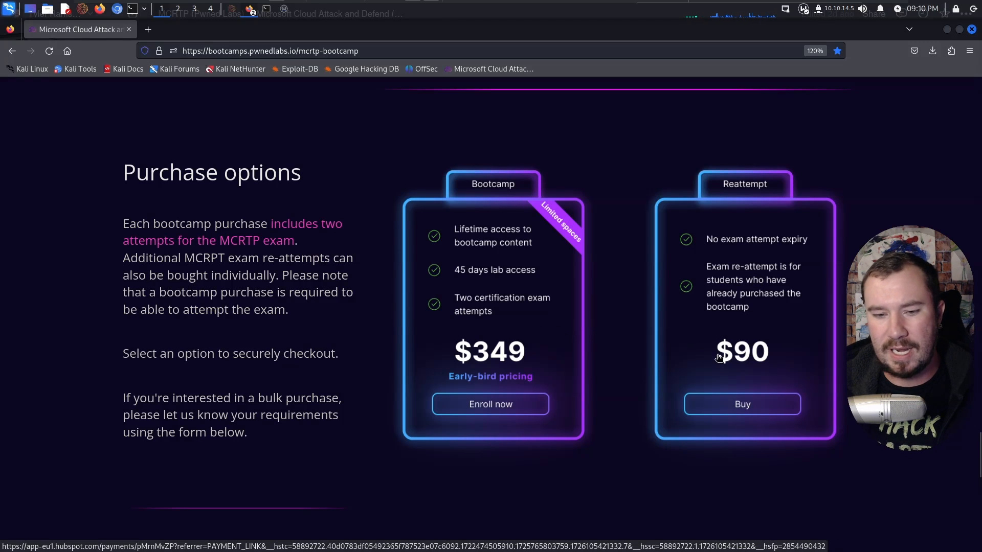
scroll("down", 3)
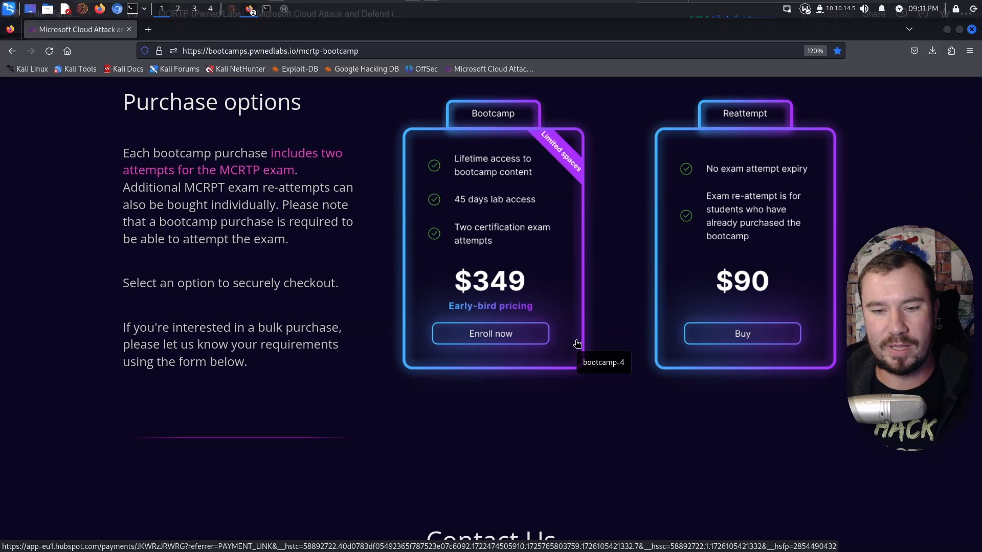
mouse_move(515, 272)
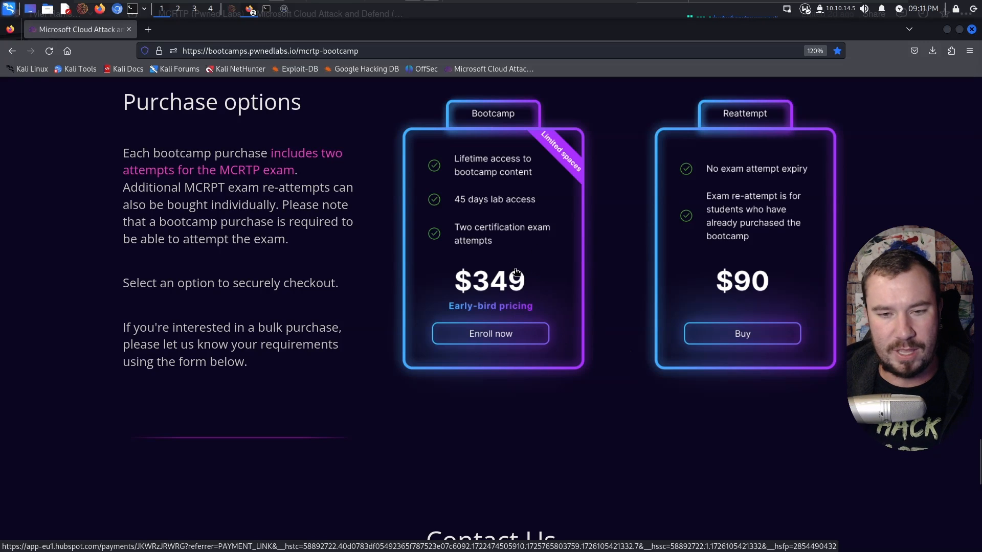
mouse_move(501, 280)
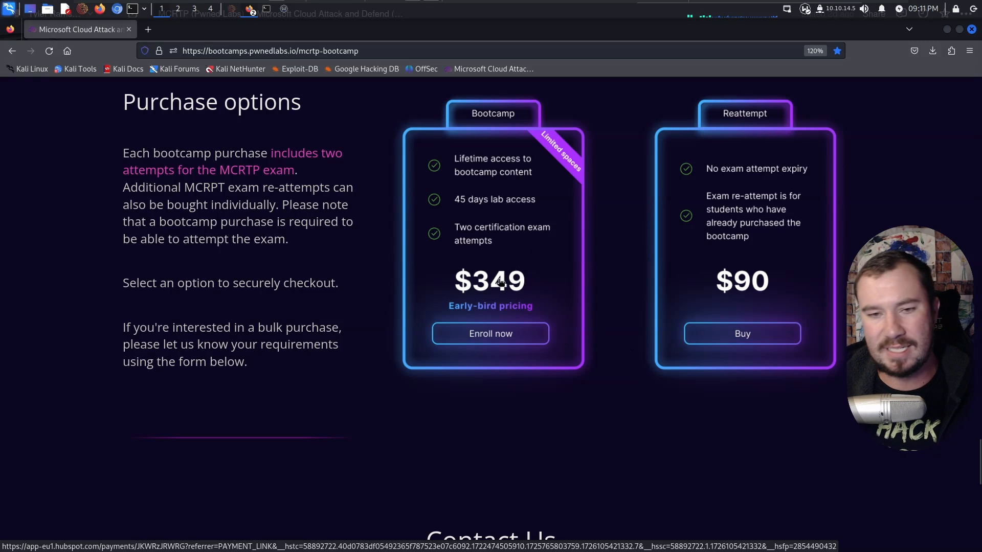
mouse_move(435, 277)
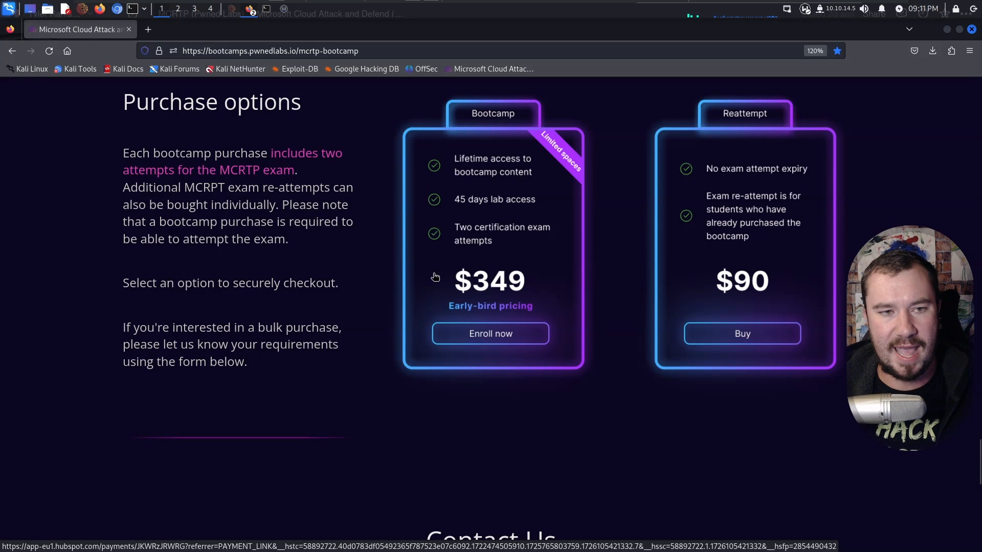
mouse_move(369, 232)
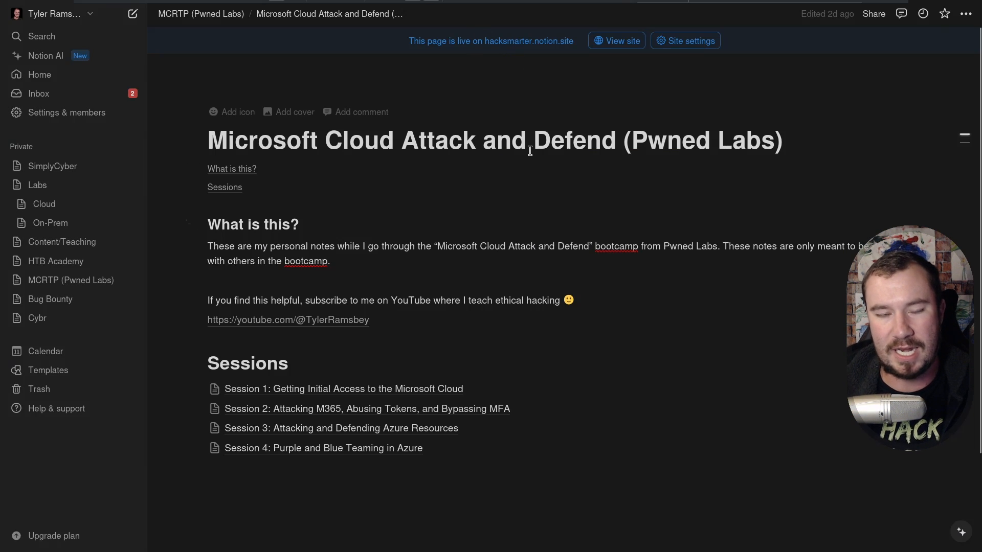
mouse_move(501, 116)
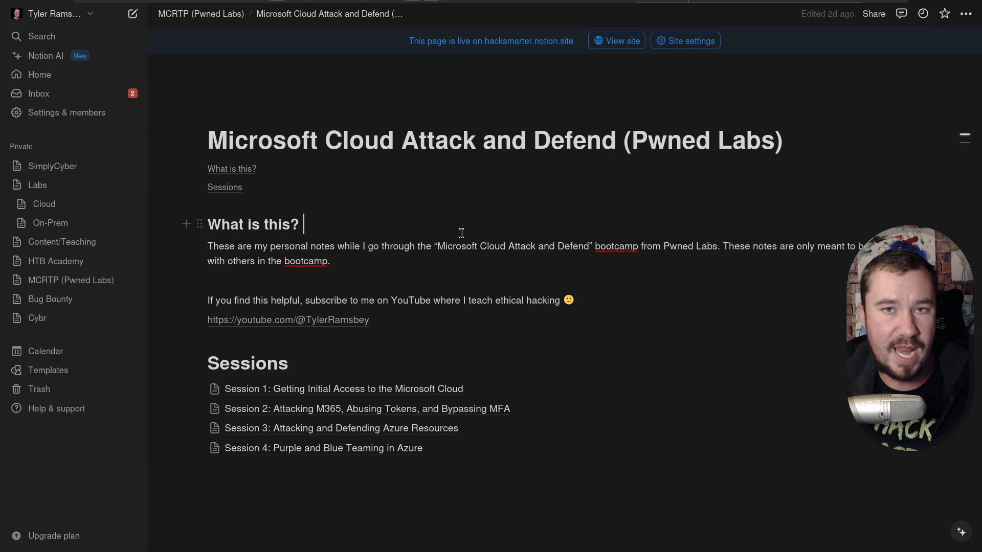
mouse_move(417, 388)
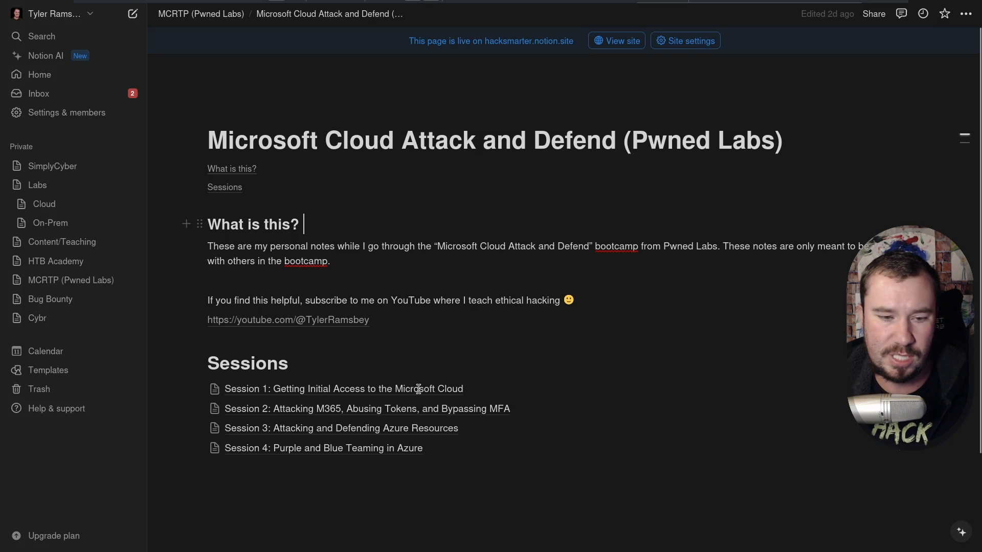
mouse_move(322, 448)
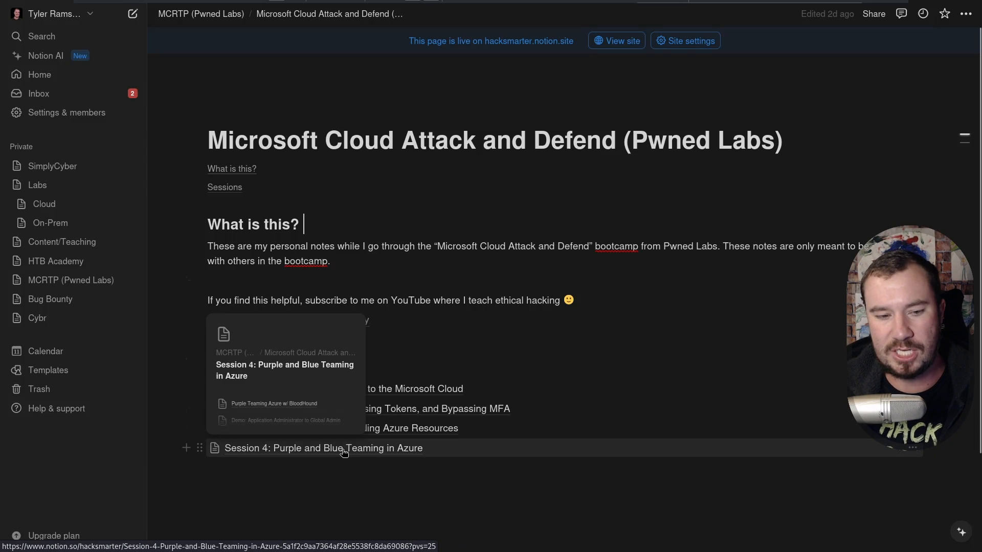
left_click(323, 448)
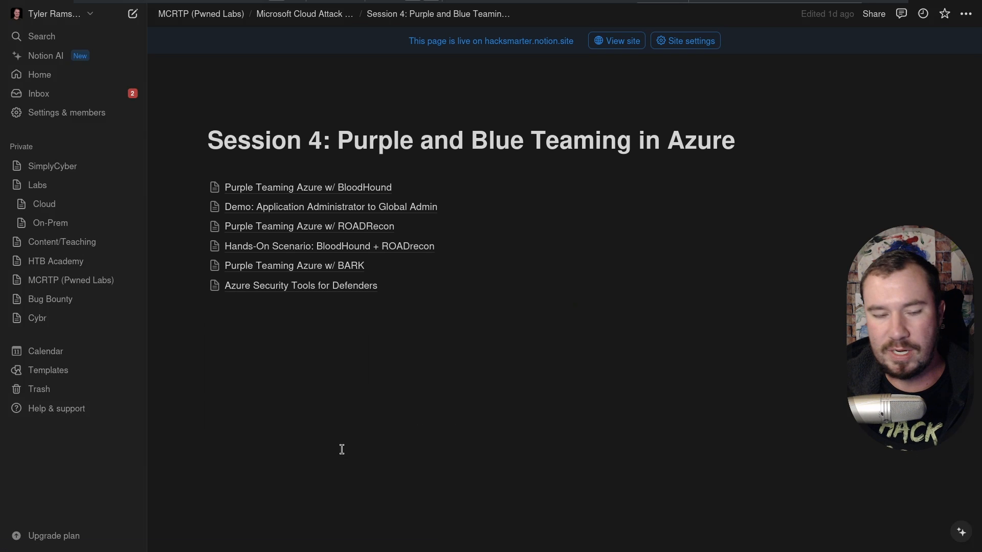
mouse_move(282, 244)
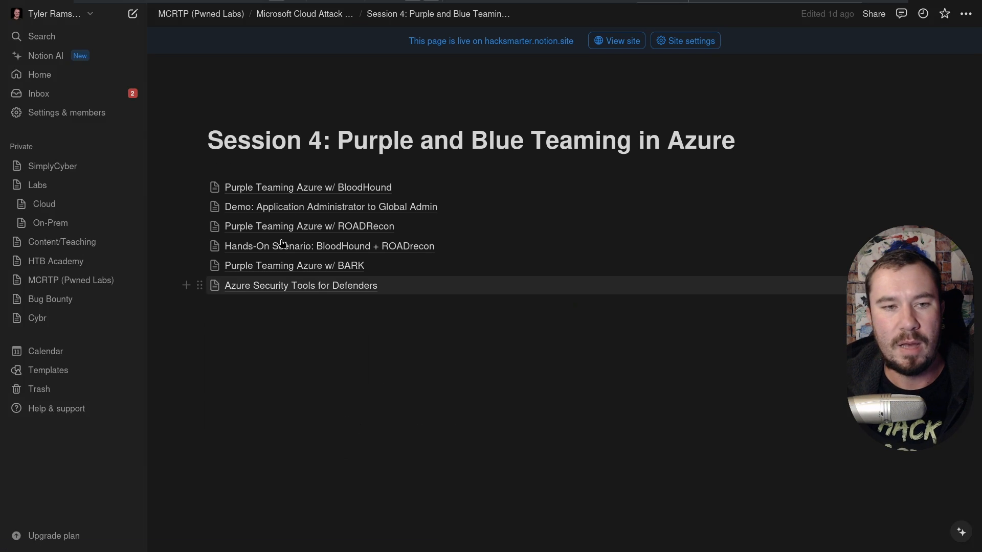
mouse_move(307, 187)
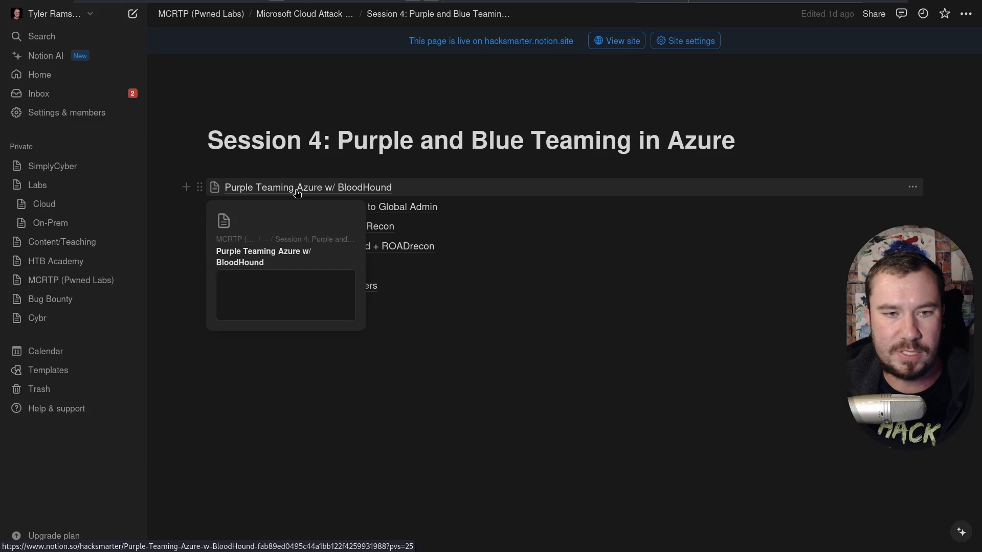
left_click(308, 187)
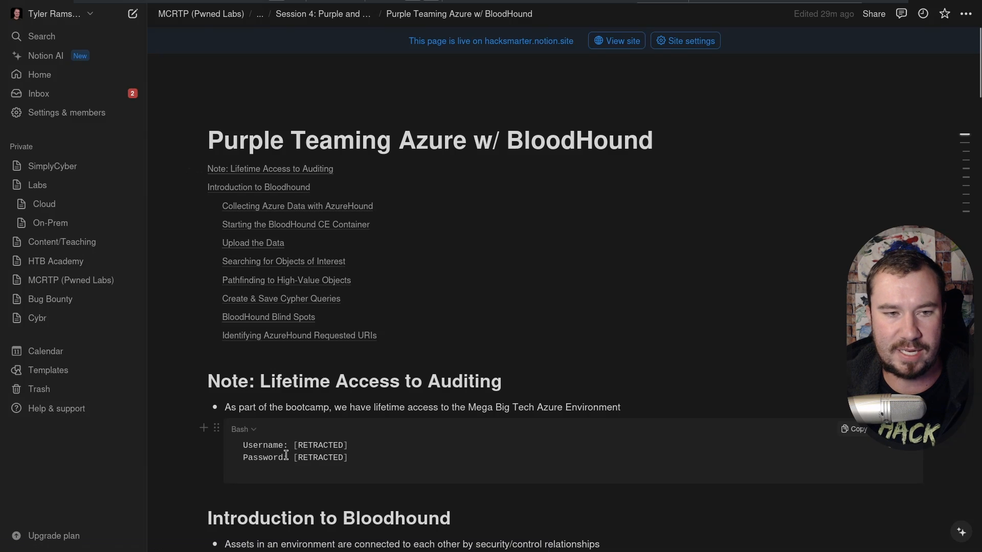
mouse_move(325, 320)
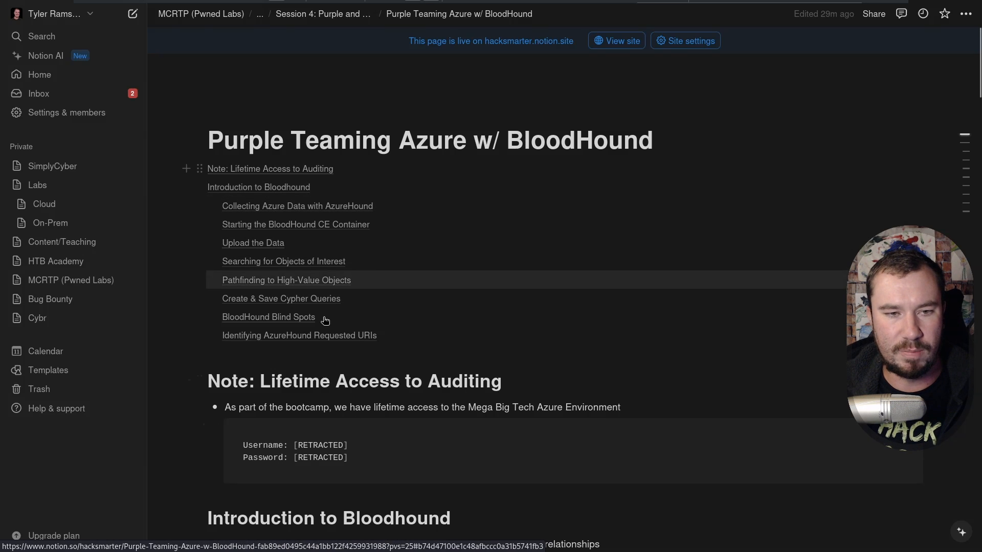
scroll("down", 3)
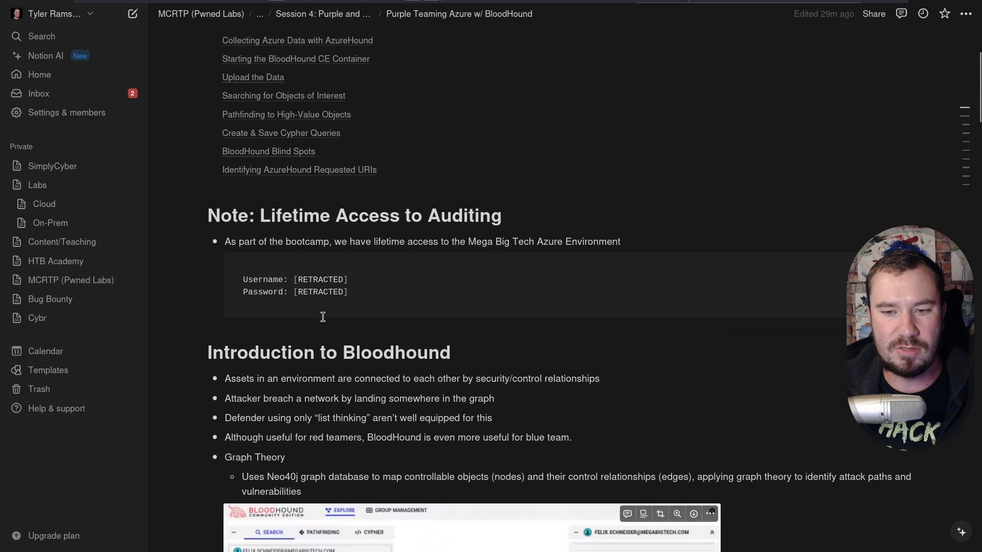
scroll("up", 3)
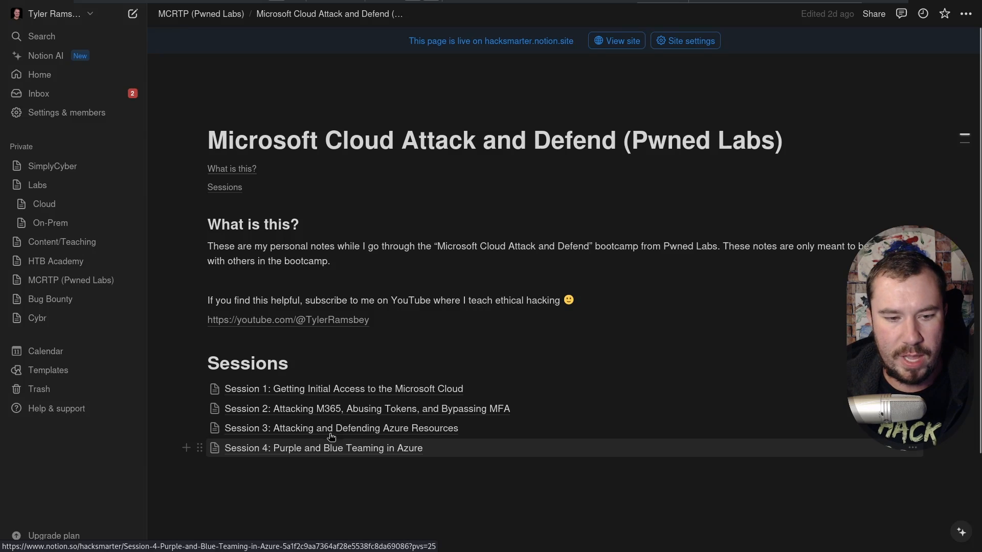
left_click(340, 429)
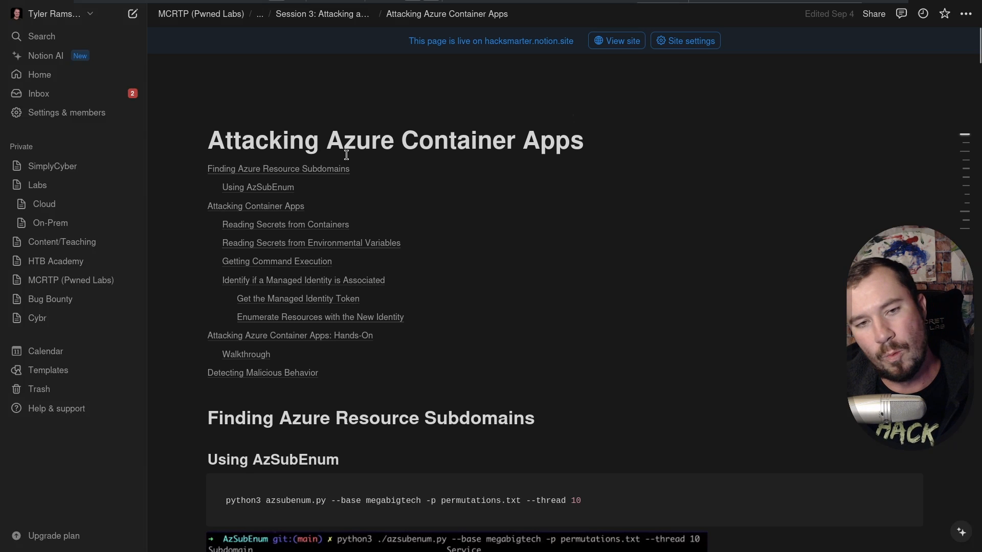
mouse_move(310, 243)
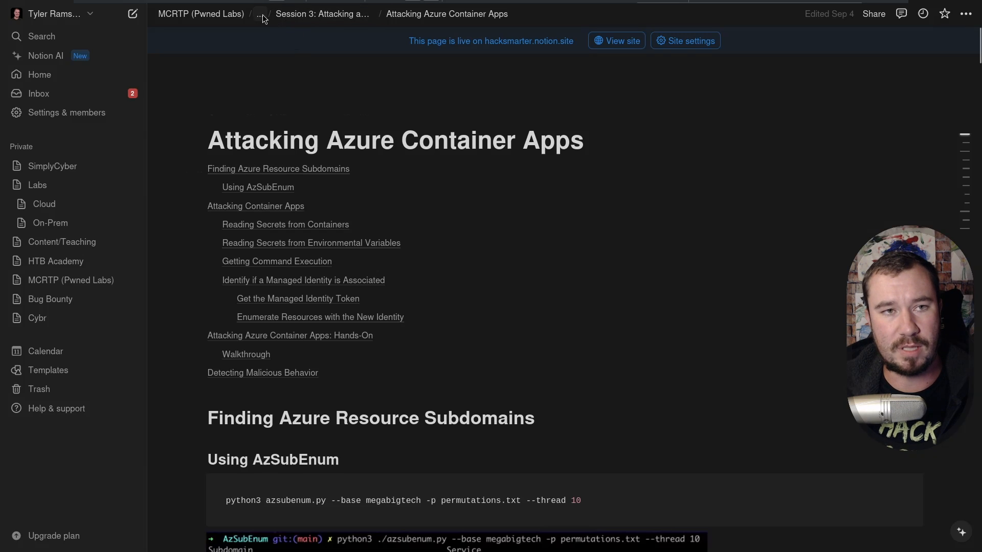
left_click(201, 13)
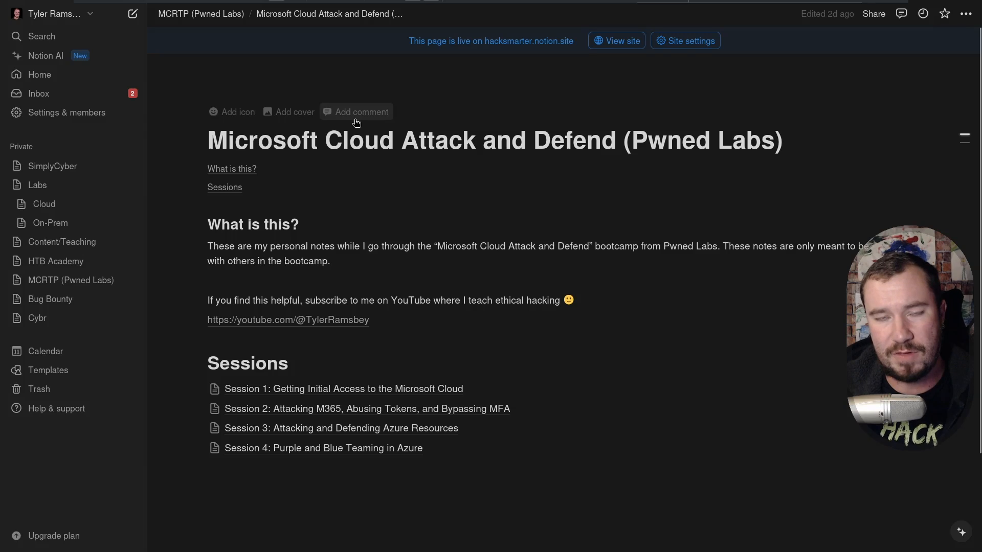
mouse_move(362, 136)
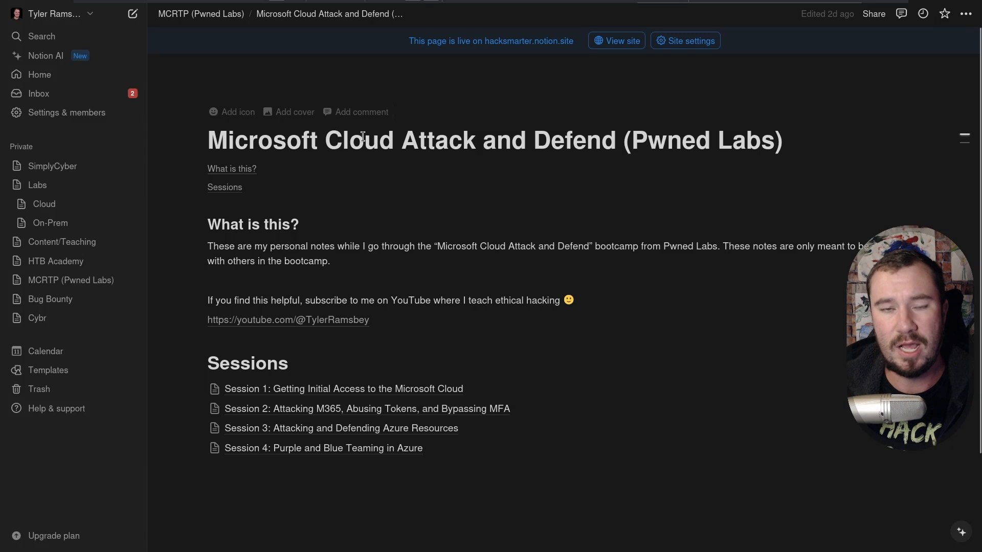